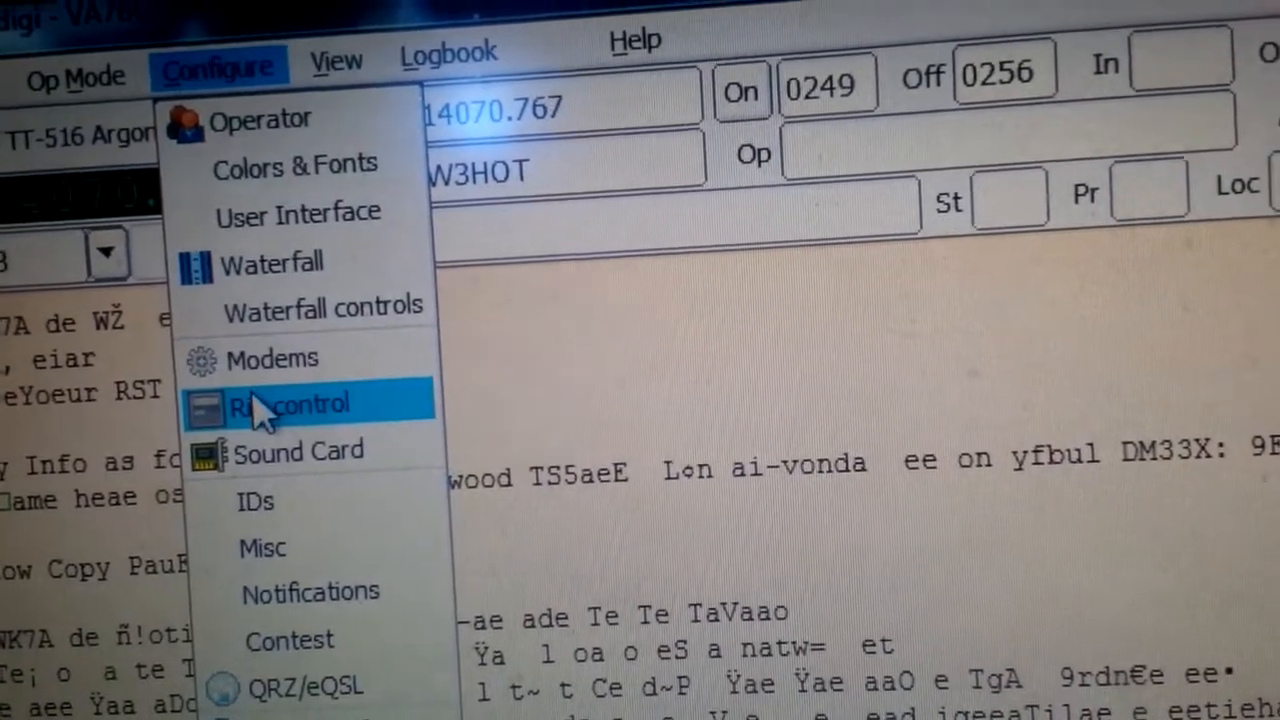
# Show the RigCAT rig control settings with TT-516.xml as the rig file on COM1
pyautogui.click(290, 404)
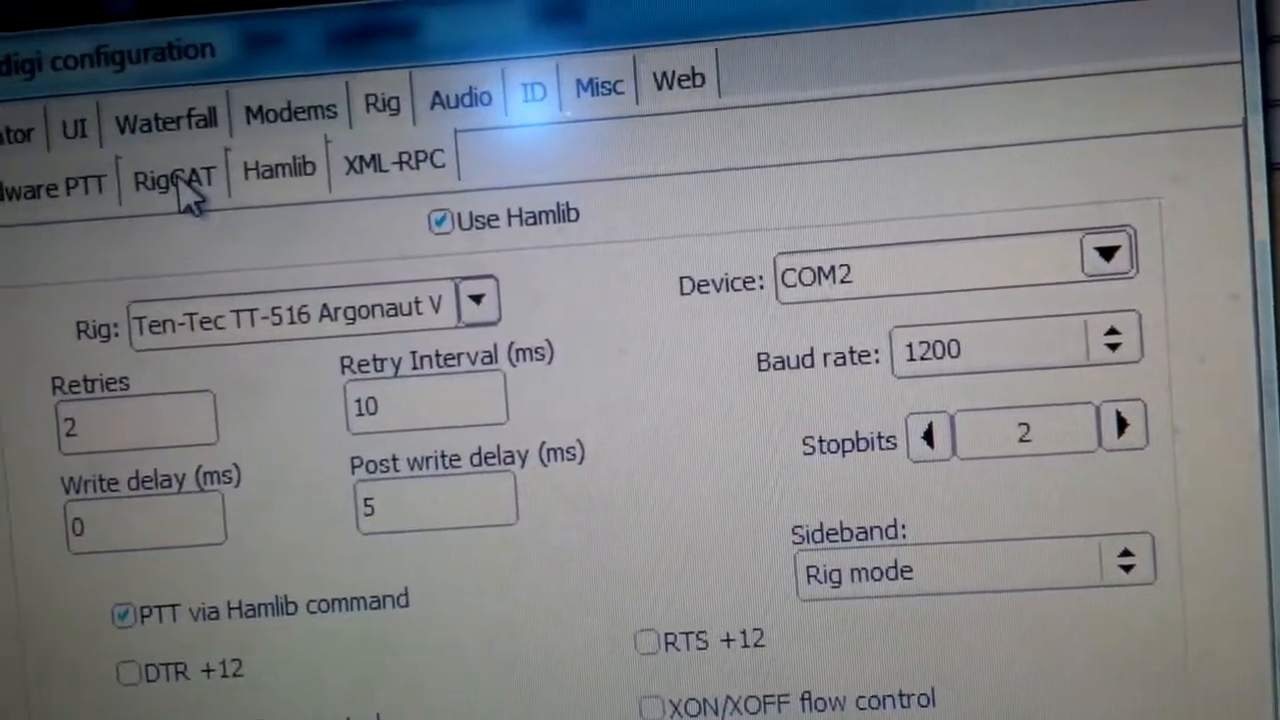
pyautogui.click(172, 176)
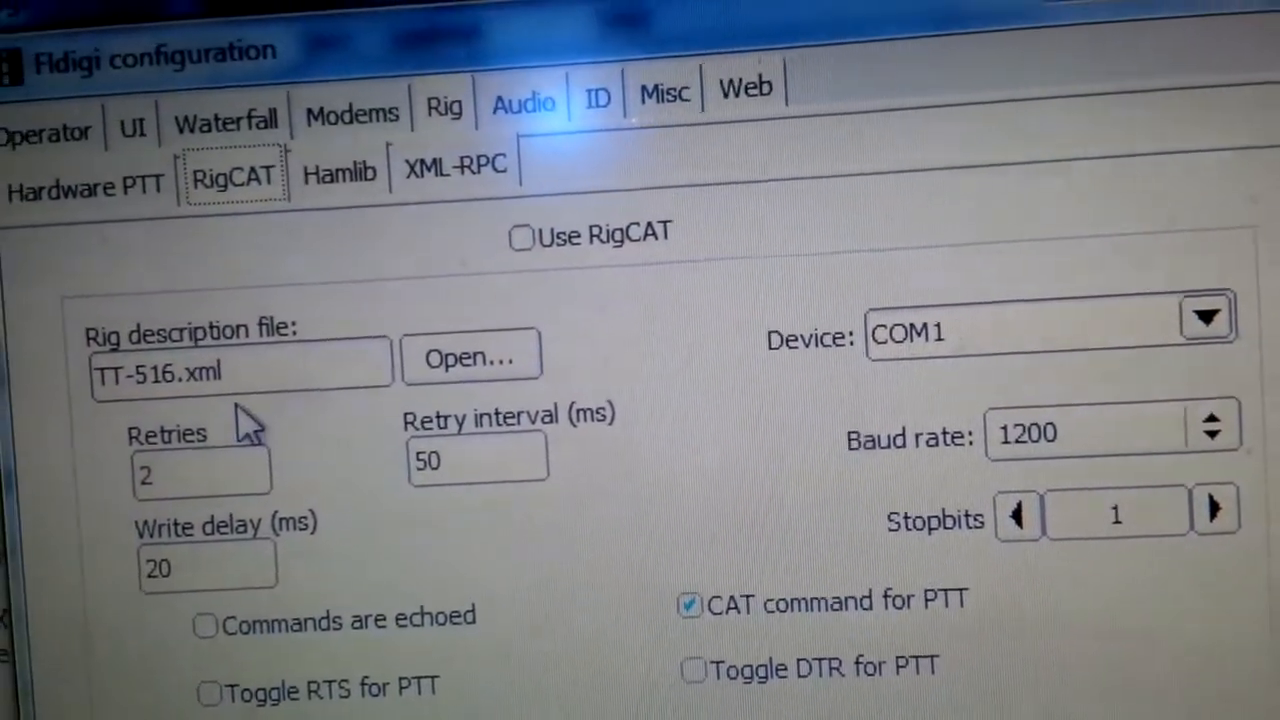